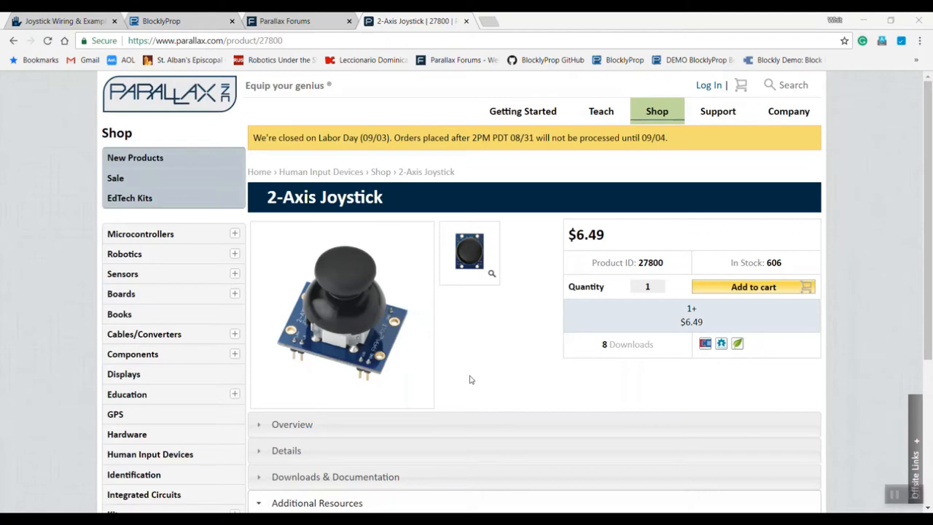
Show the Joystick Wiring & Example Code page and scroll to its wiring diagram and Quick Code Example
left_click(62, 21)
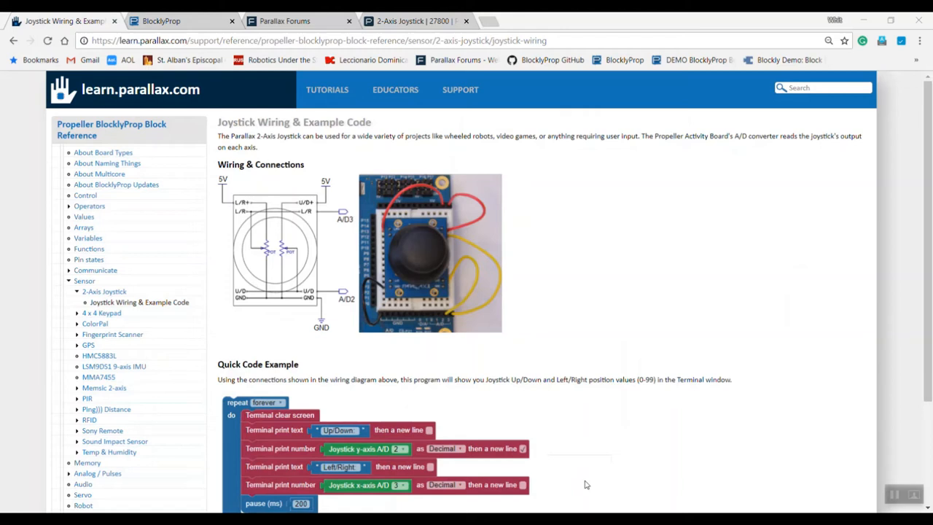
mouse_move(543, 250)
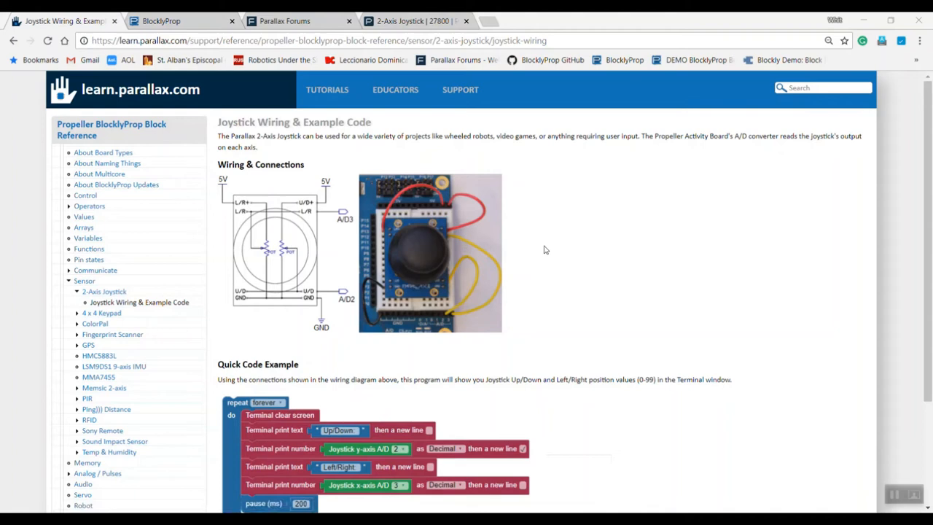
scroll("down", 3)
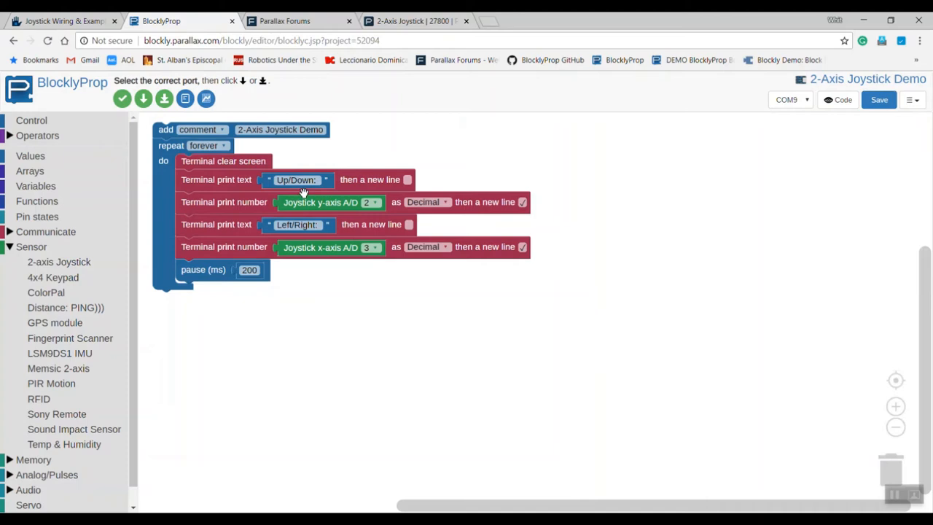
Upload the 2-Axis Joystick Demo to RAM over COM9 and view the Terminal readings
left_click(250, 270)
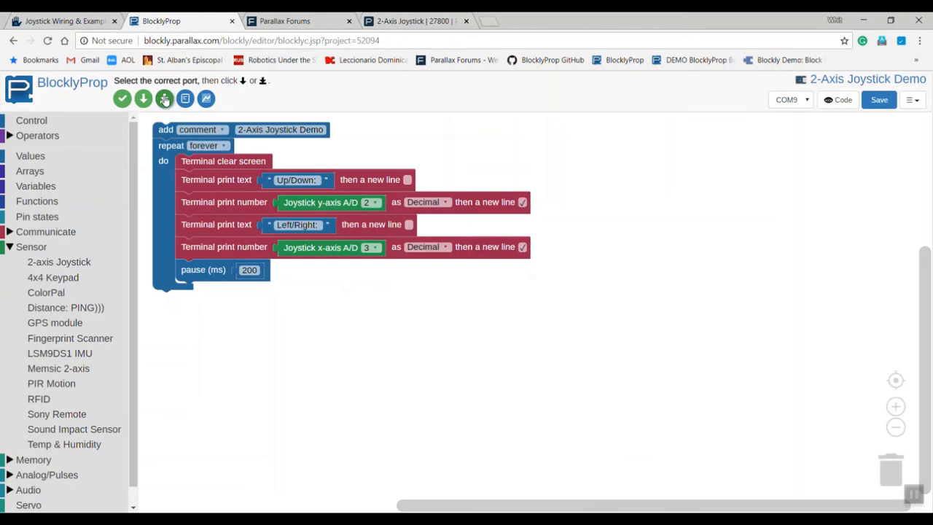
left_click(164, 98)
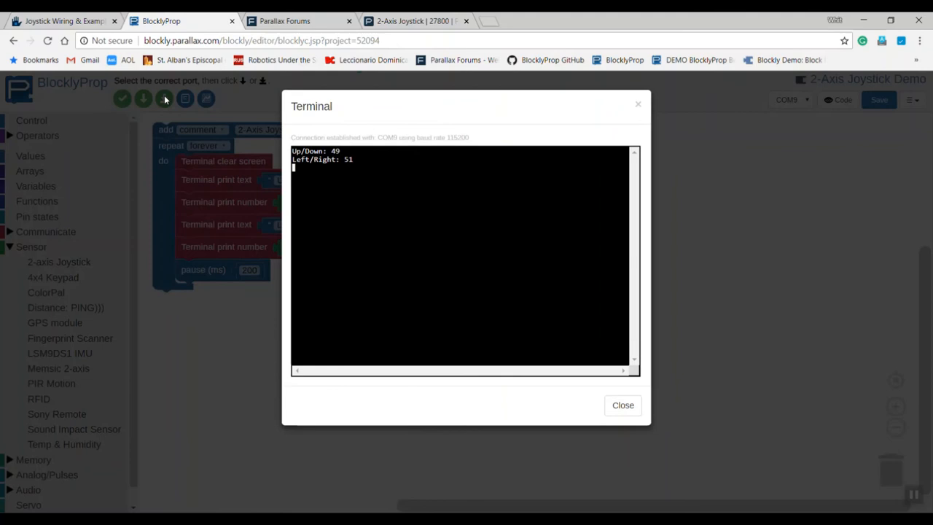